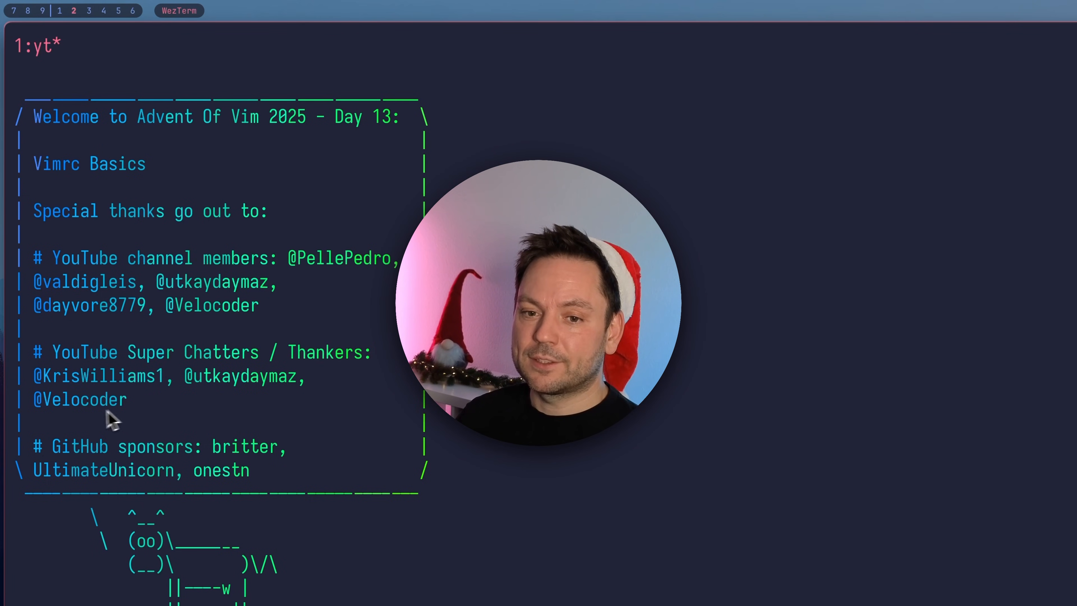
pyautogui.moveTo(73, 484)
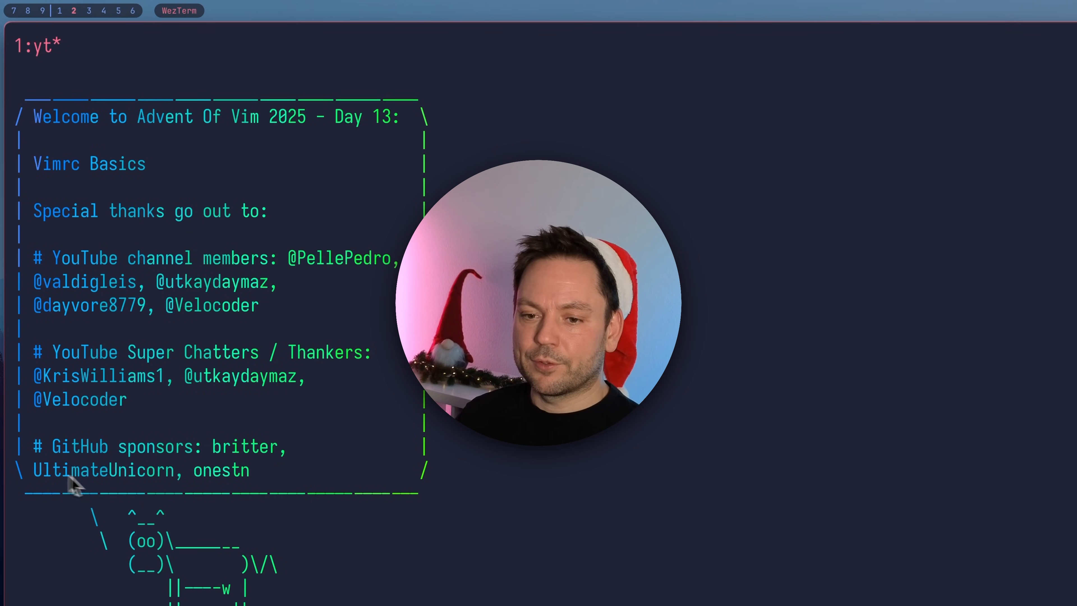
pyautogui.moveTo(337, 491)
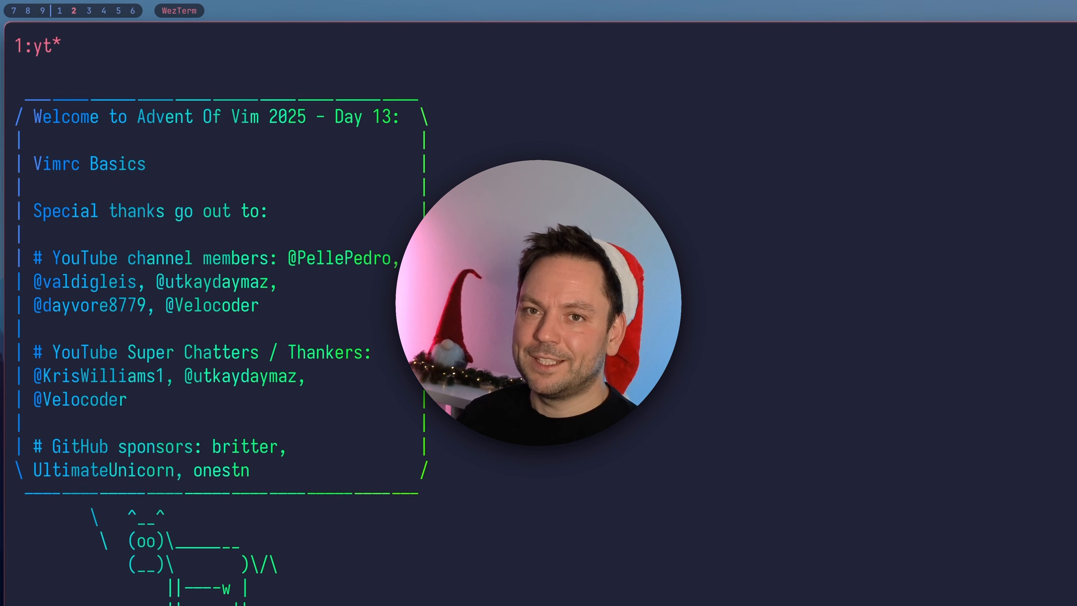
# - Run lla to list the home directory with hidden files and .config shown
pyautogui.press('Return')
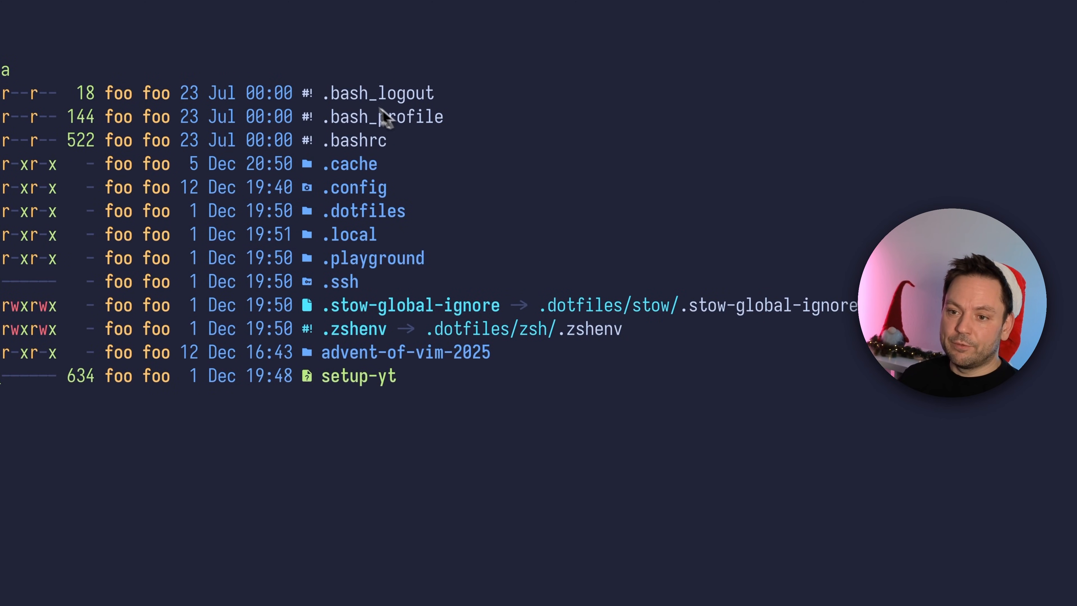
pyautogui.moveTo(342, 383)
pyautogui.write('lla')
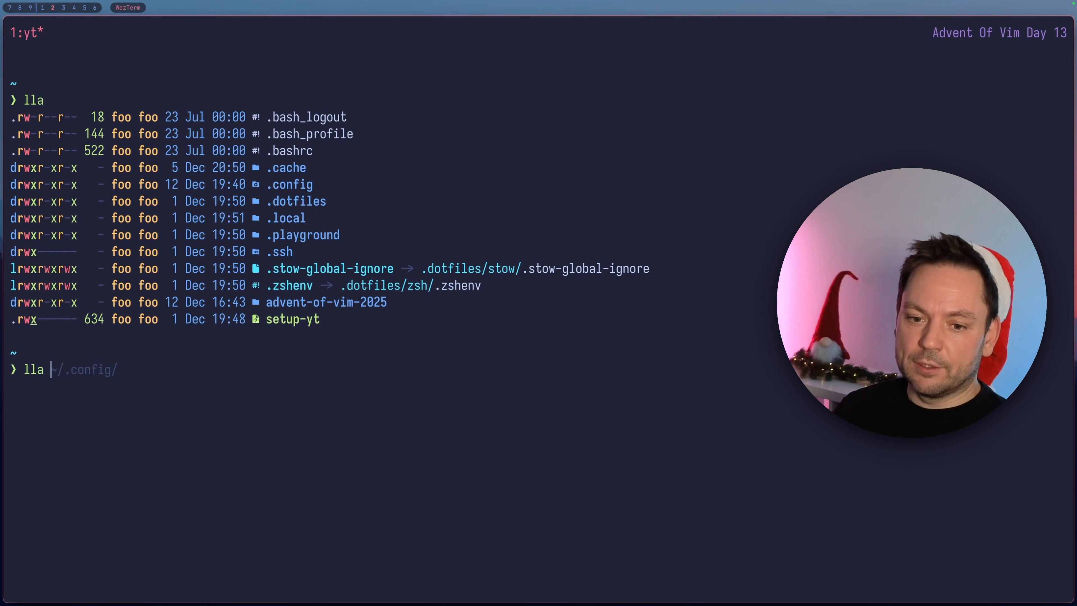
# - List ~/.config, showing bat, btop, git, nvim, zsh and other symlinked entries
pyautogui.press('Return')
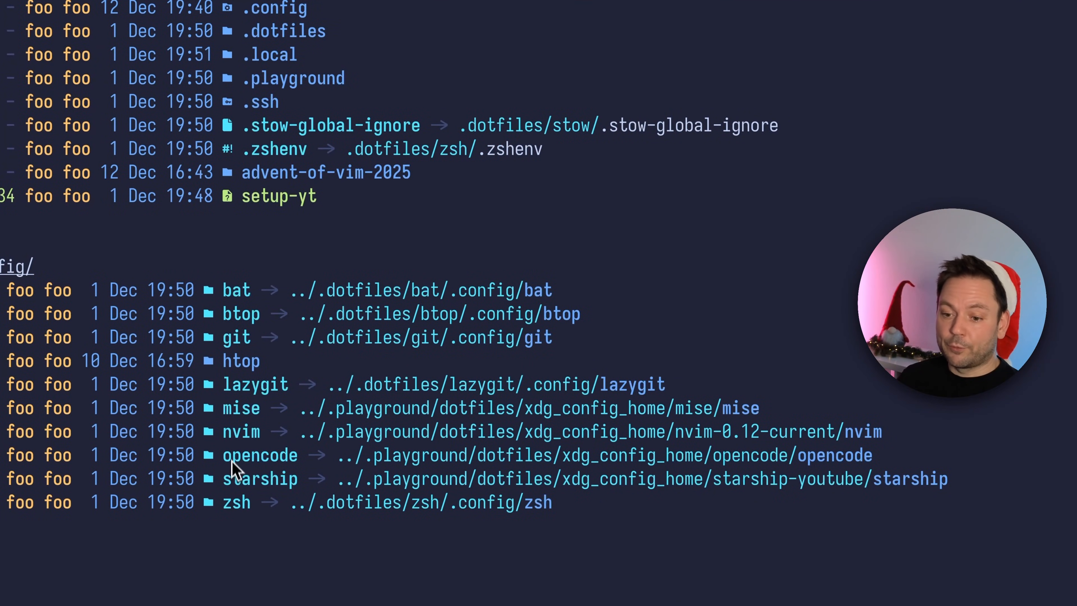
pyautogui.moveTo(237, 471)
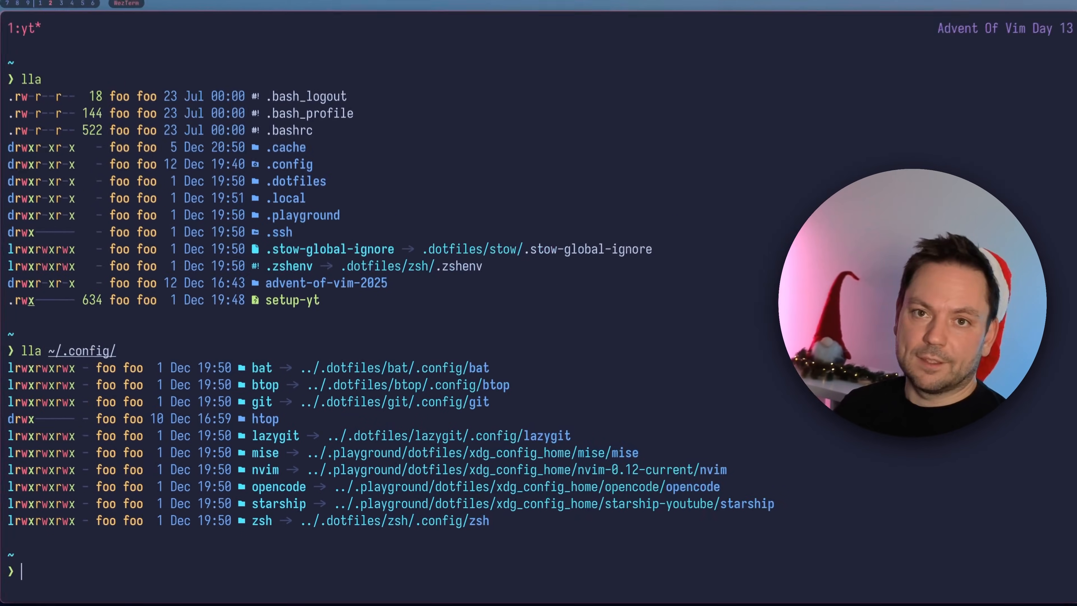
# - Launch Vim from the shell to read the :version vimrc file locations
pyautogui.write('vim')
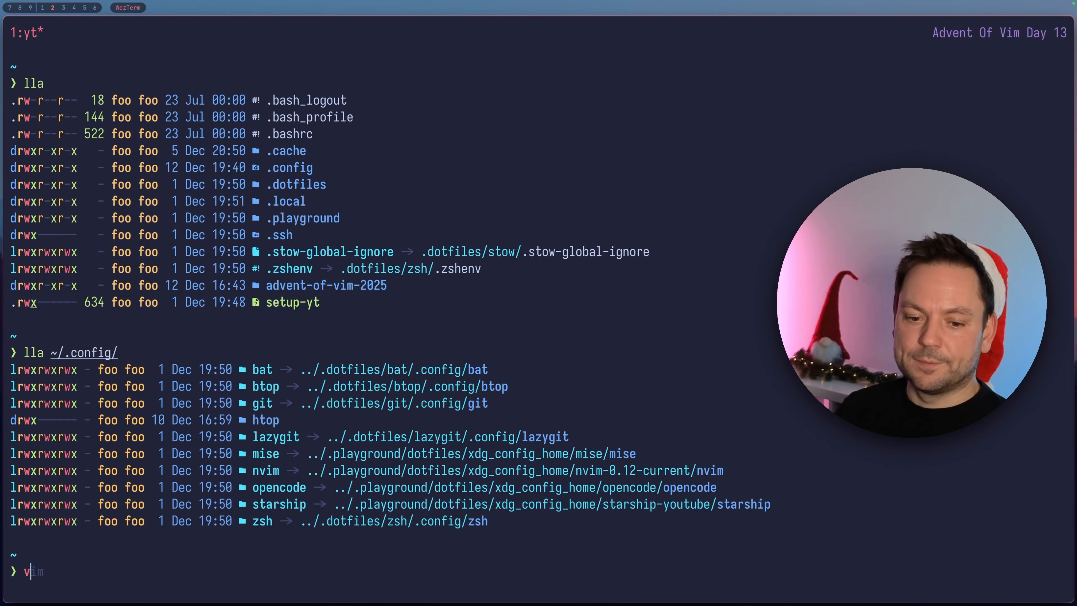
pyautogui.press('Return')
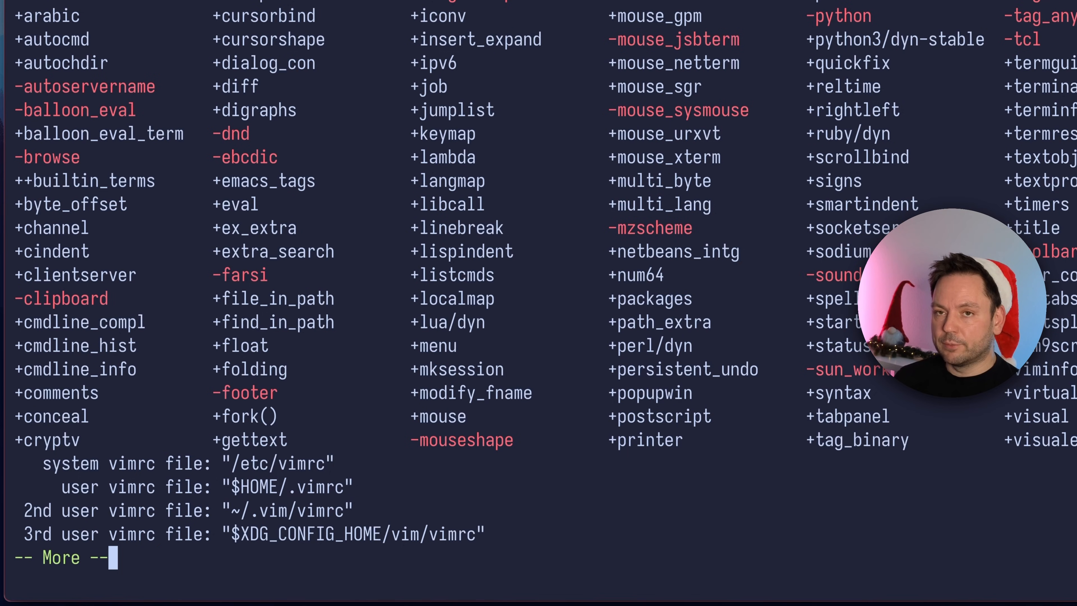
pyautogui.moveTo(95, 481)
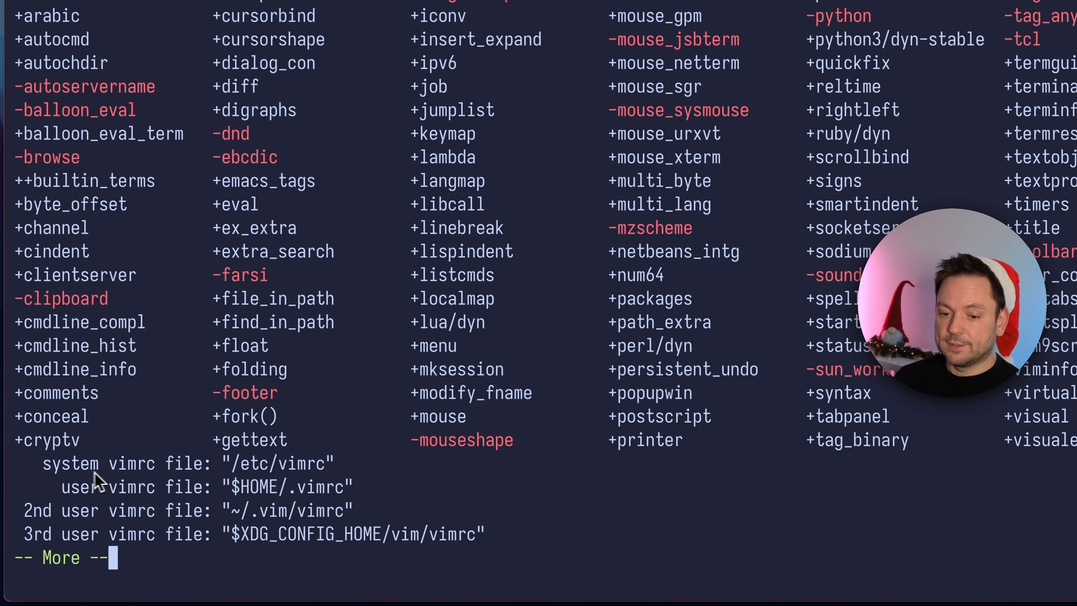
pyautogui.moveTo(292, 485)
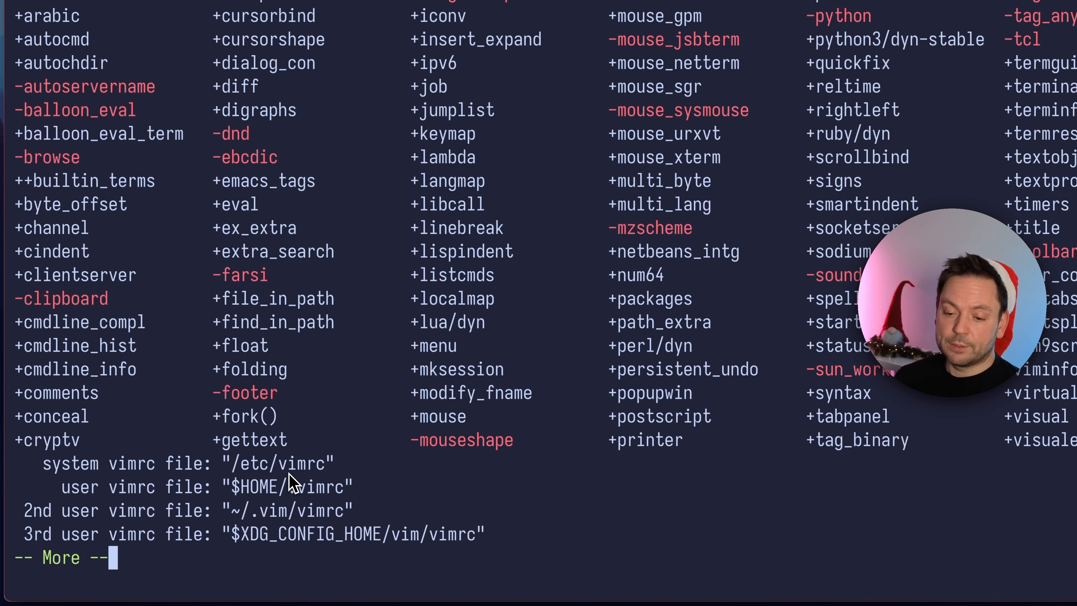
pyautogui.moveTo(82, 498)
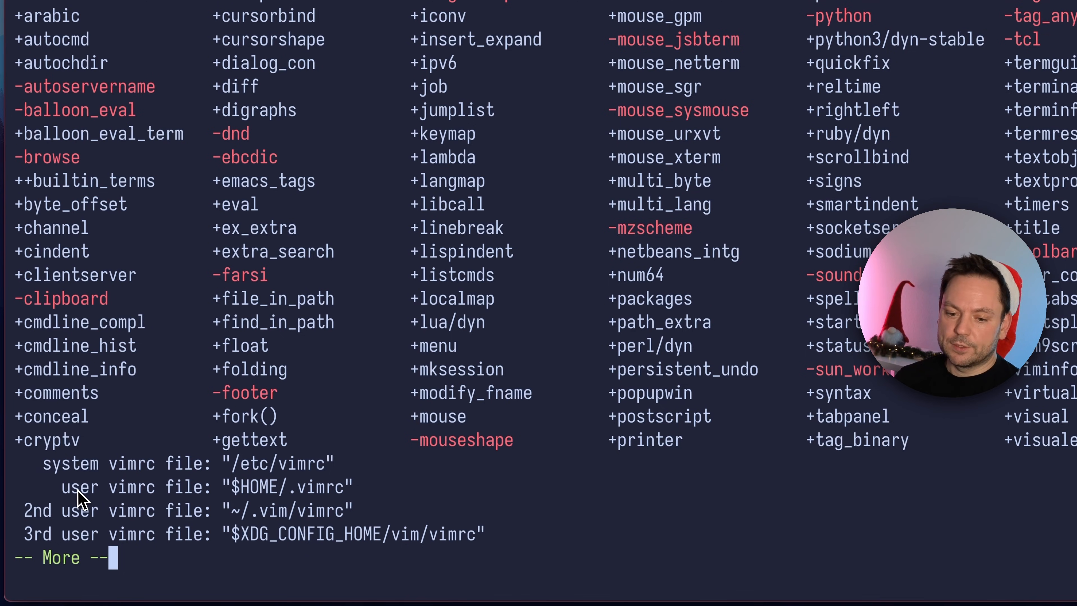
pyautogui.moveTo(263, 500)
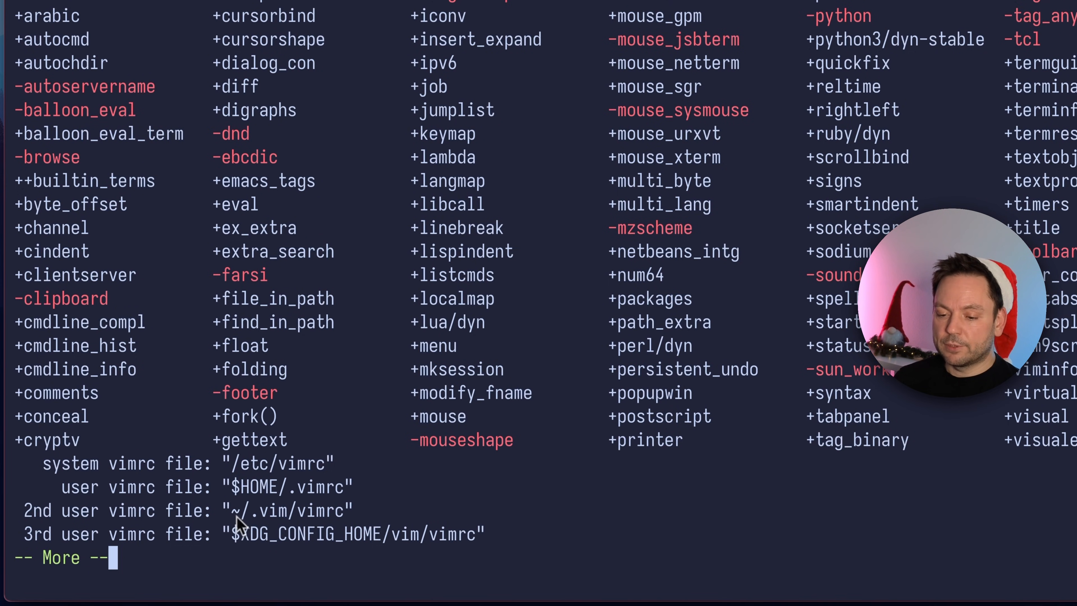
pyautogui.moveTo(326, 529)
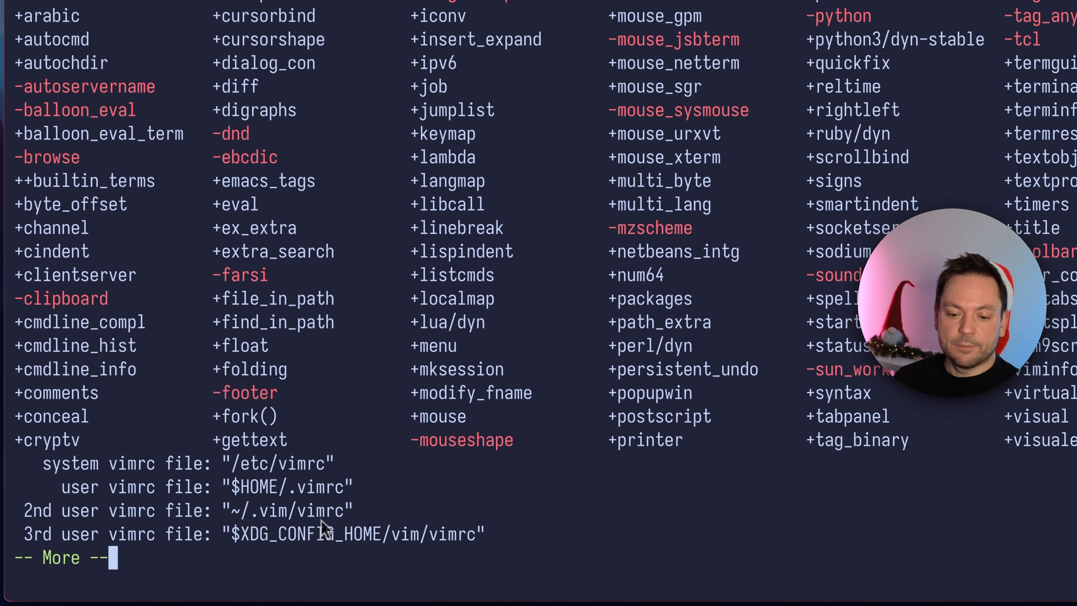
pyautogui.moveTo(268, 554)
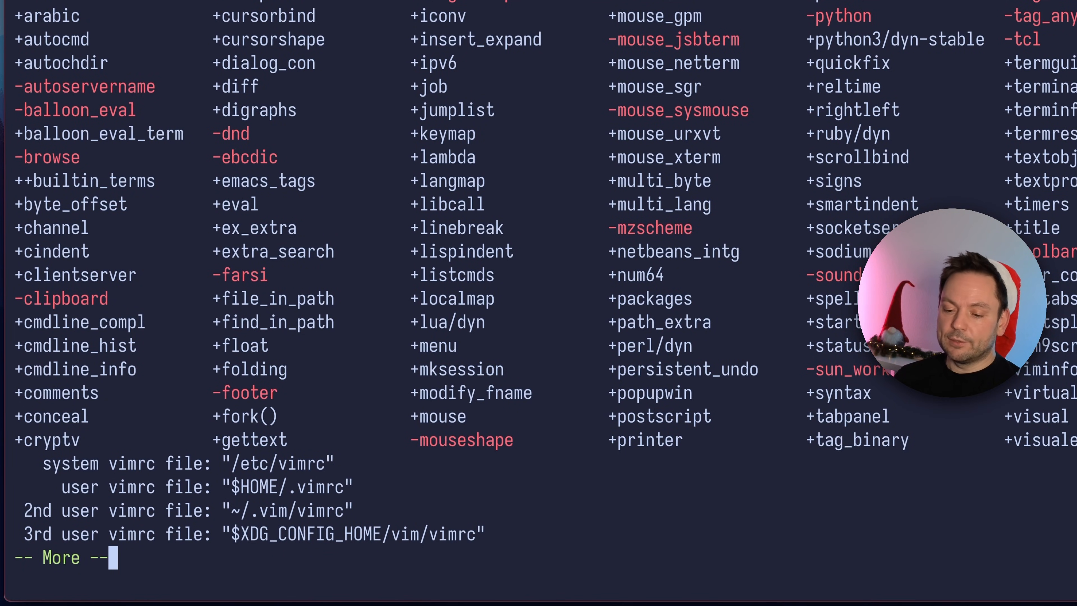
pyautogui.moveTo(407, 554)
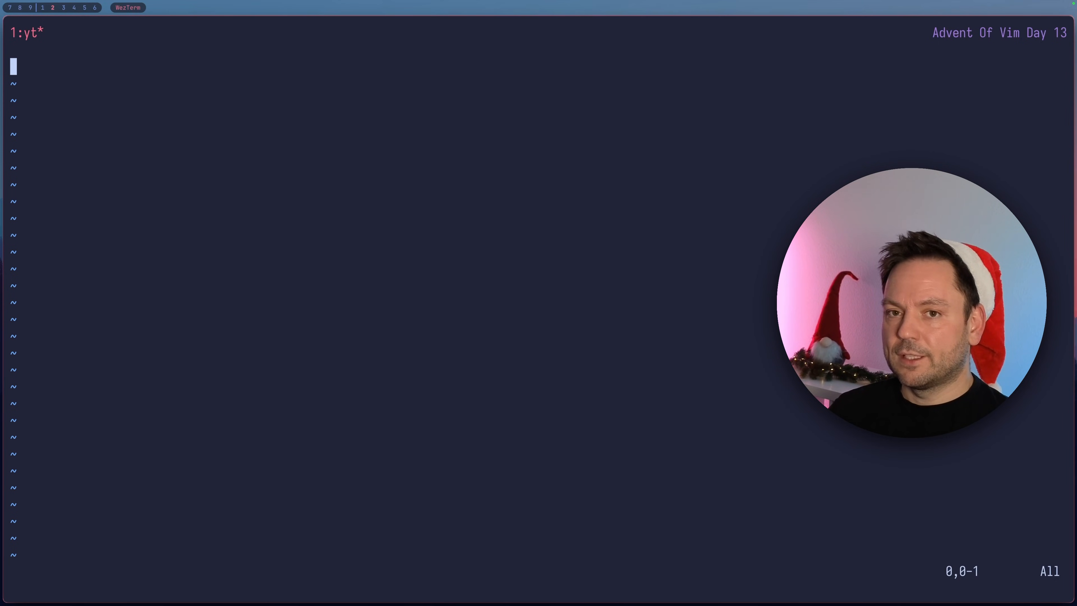
# - Enable :set number and write "set number" as the buffer's first line
pyautogui.write(':se')
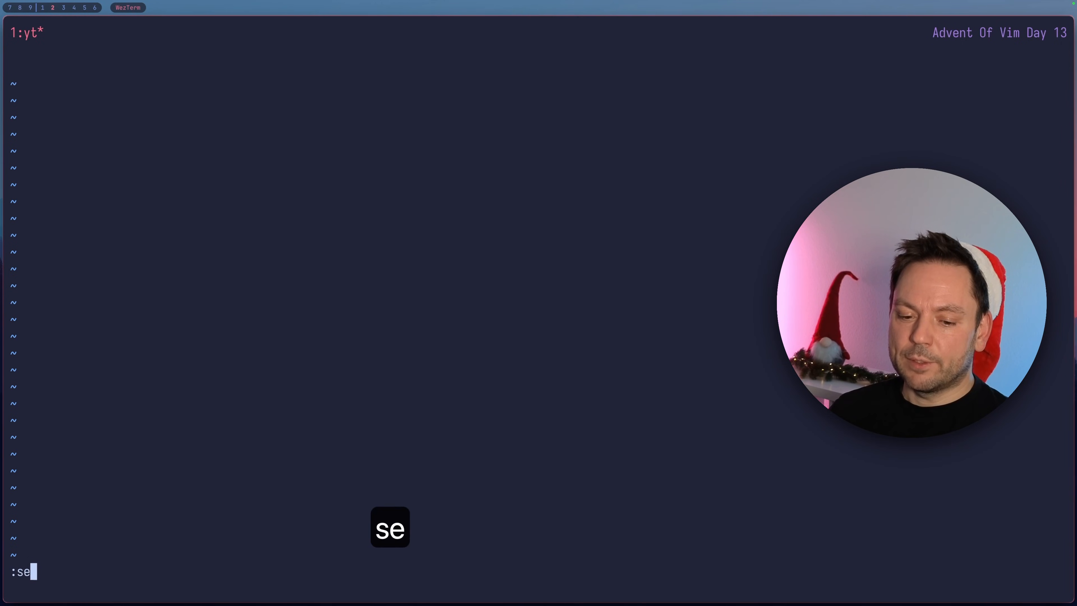
pyautogui.write('t')
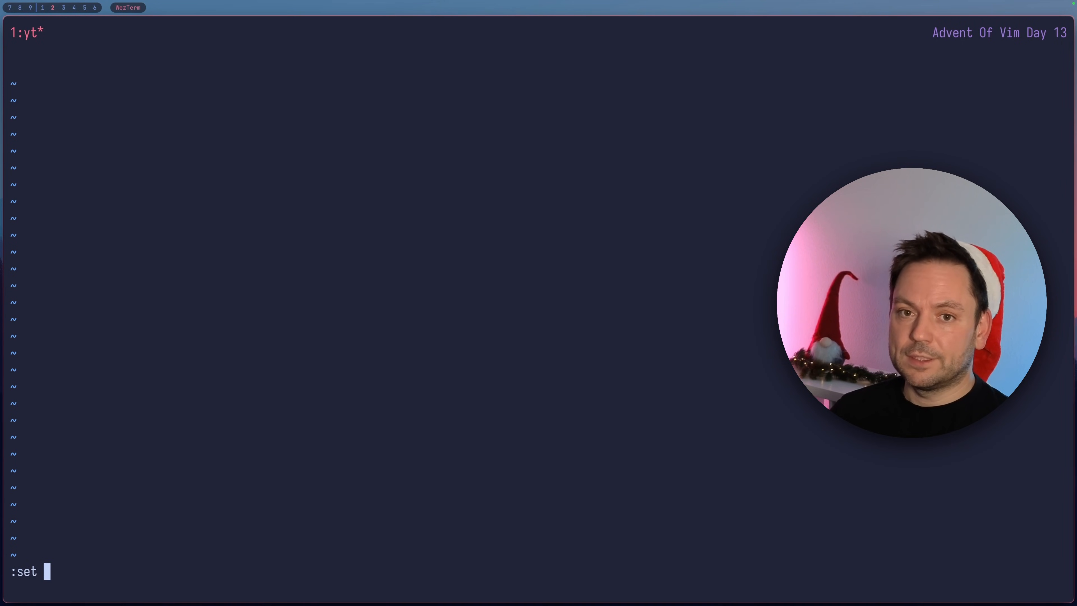
pyautogui.moveTo(15, 134)
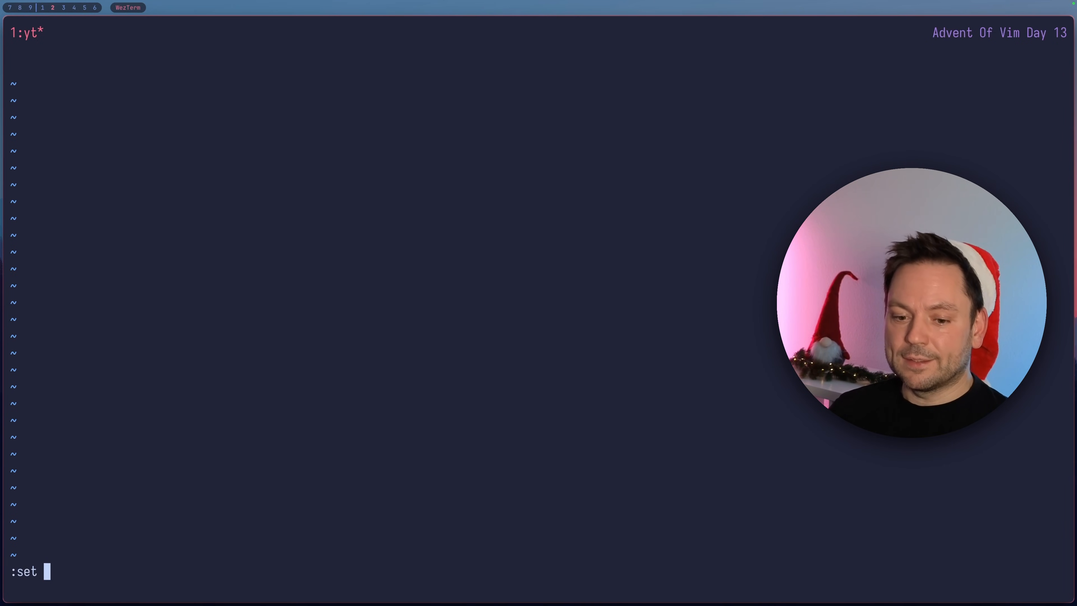
pyautogui.write('number')
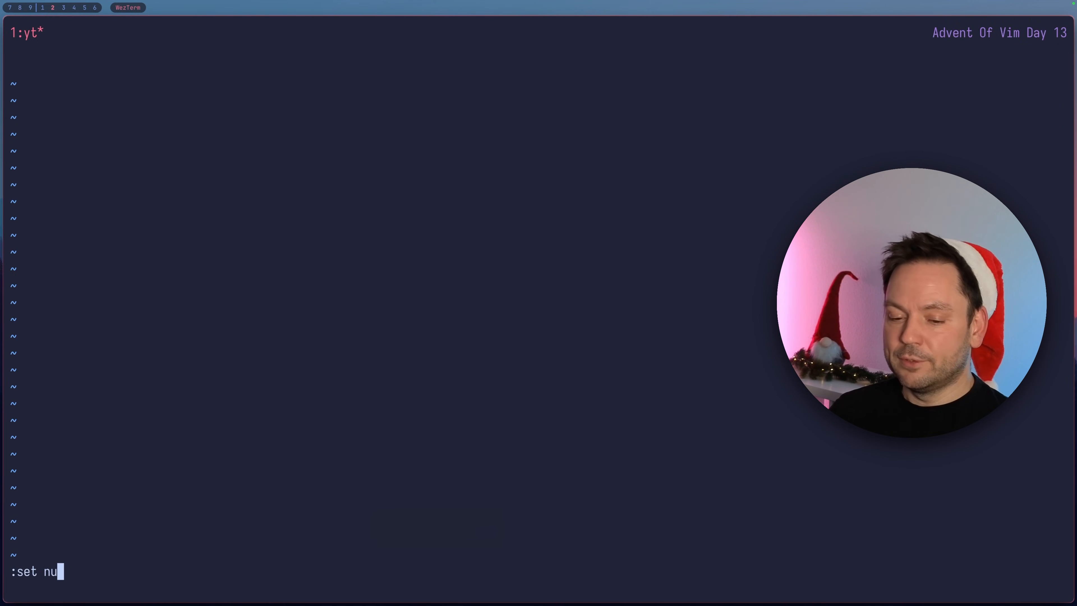
pyautogui.press('Return')
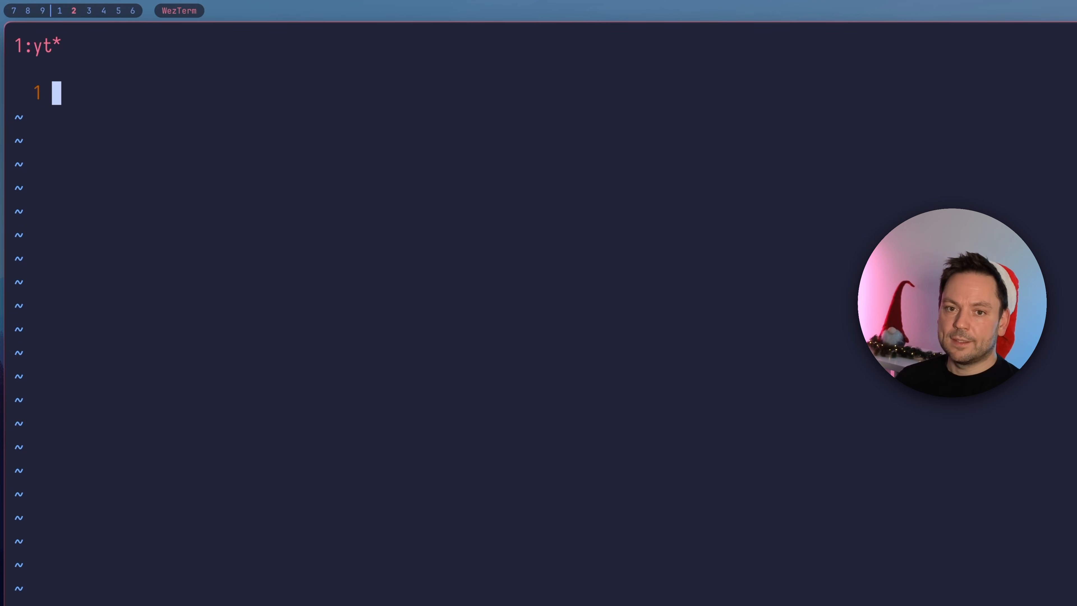
pyautogui.write('set number')
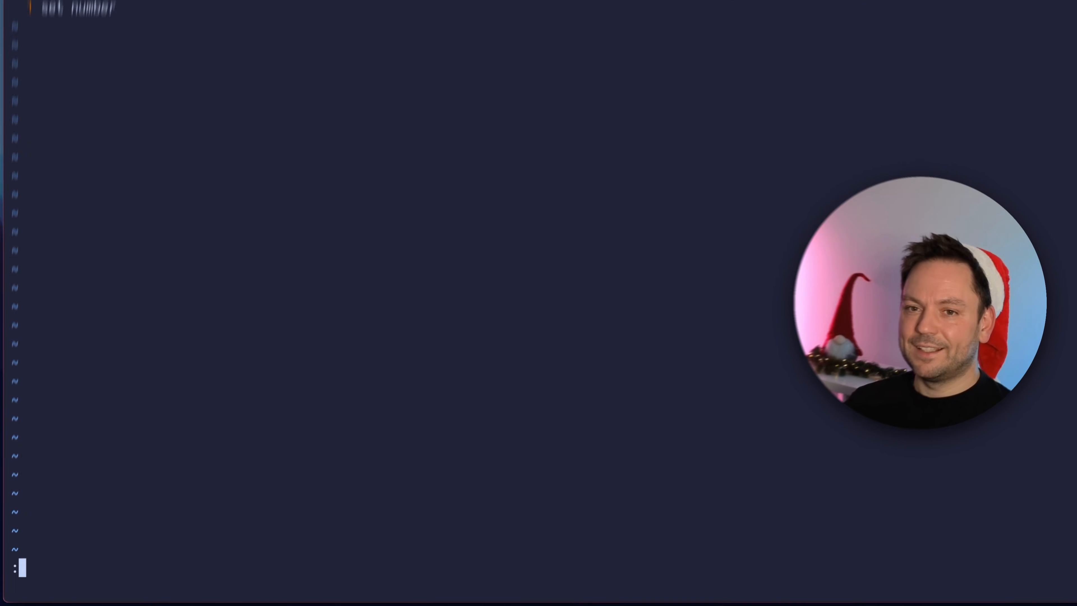
# - Attempt :w ~/.config/vim/vimrc, which fails with E212 since the directory is missing
pyautogui.write(':w ~/.c')
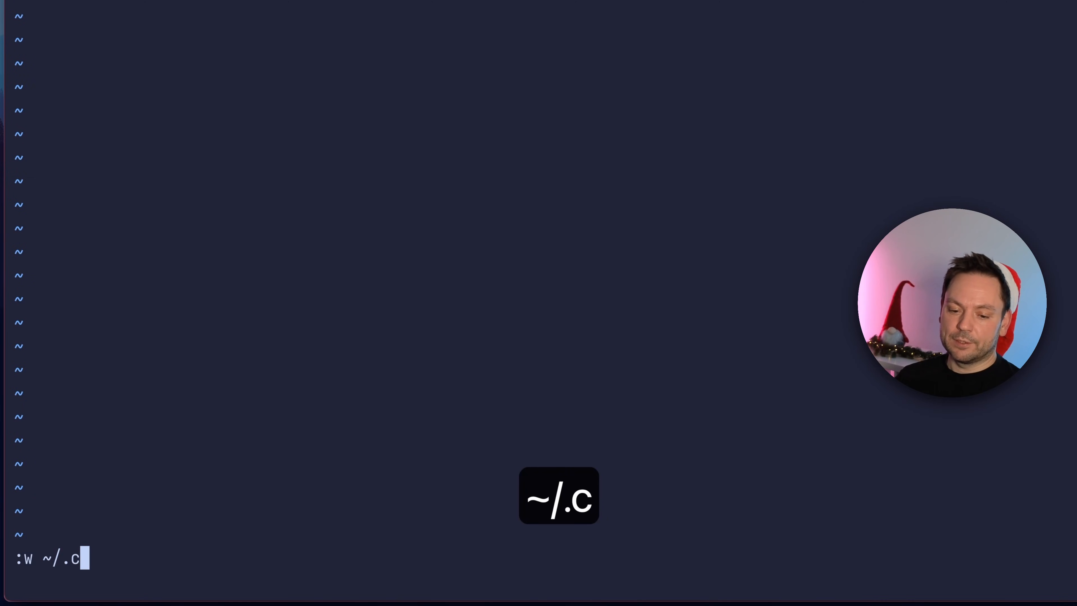
pyautogui.write('onfig/v')
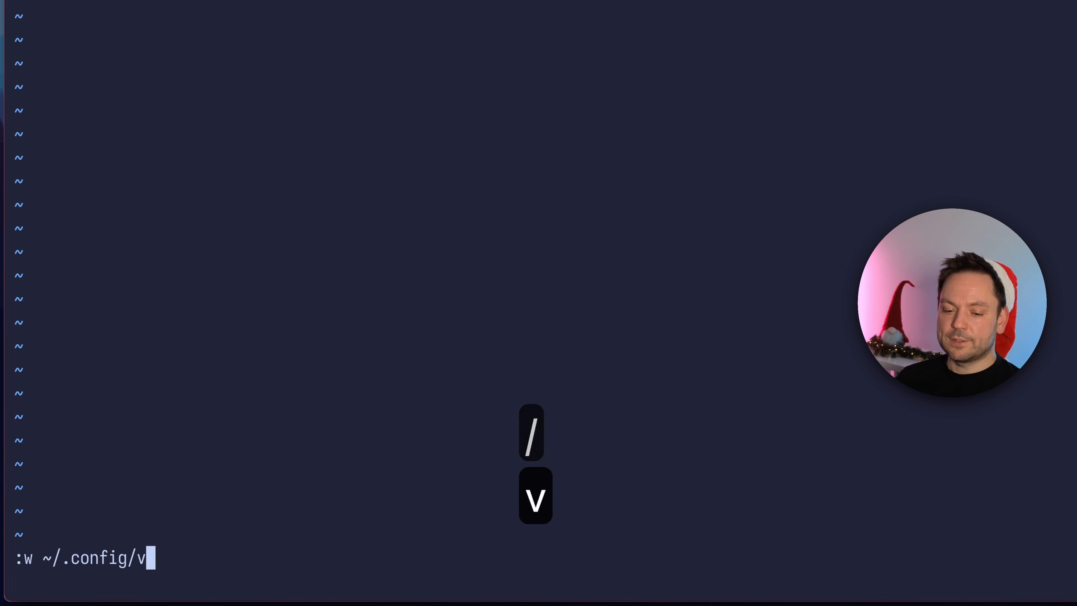
pyautogui.write('im/vimrc')
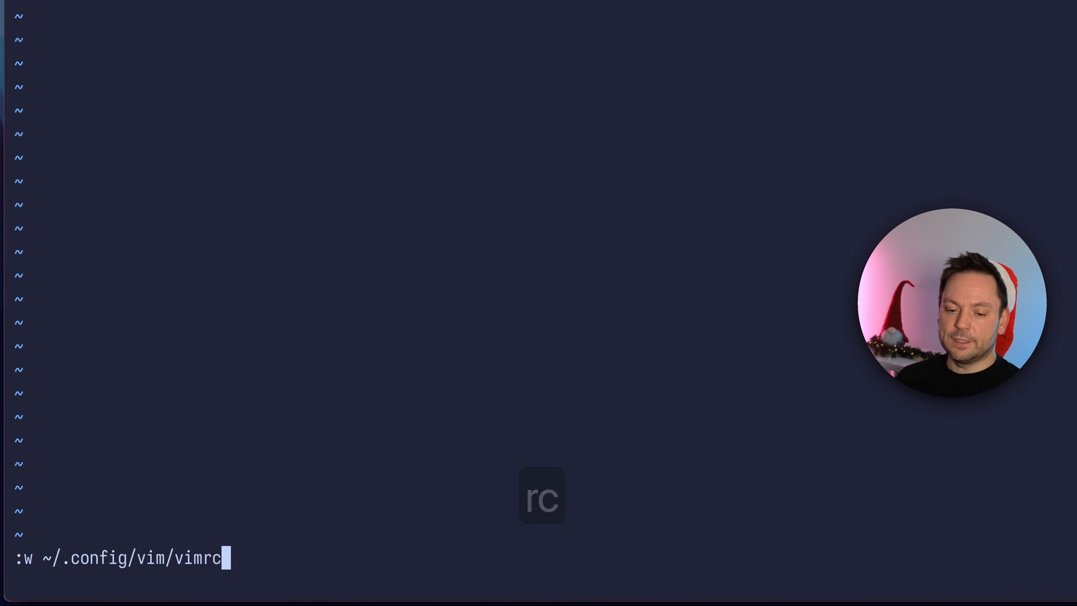
pyautogui.press('Return')
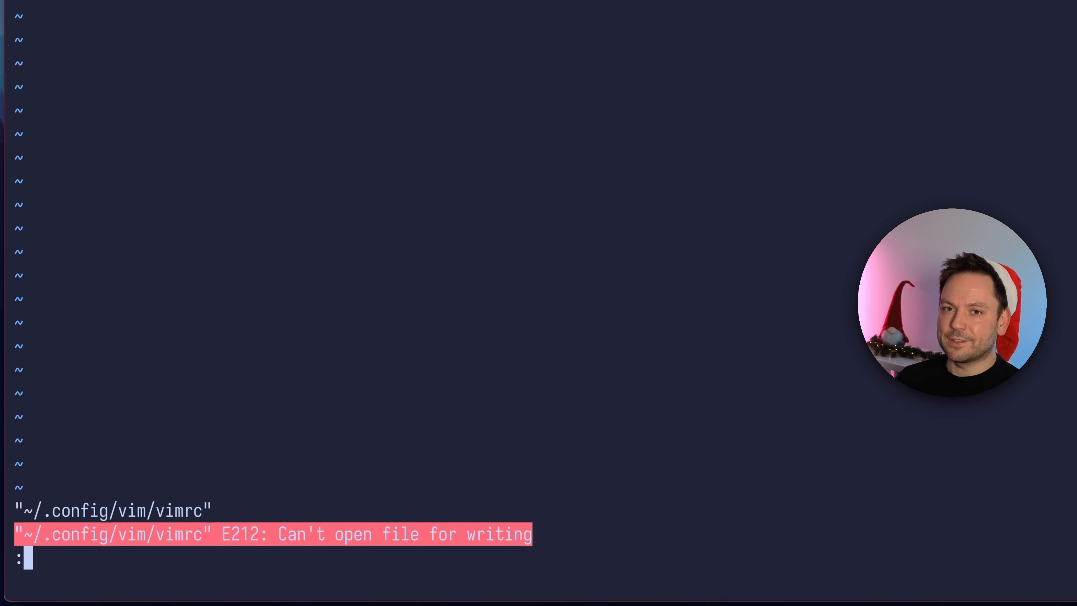
# - Run :!mkdir -p ~/.config/vim from Vim and return to the buffer
pyautogui.write('!')
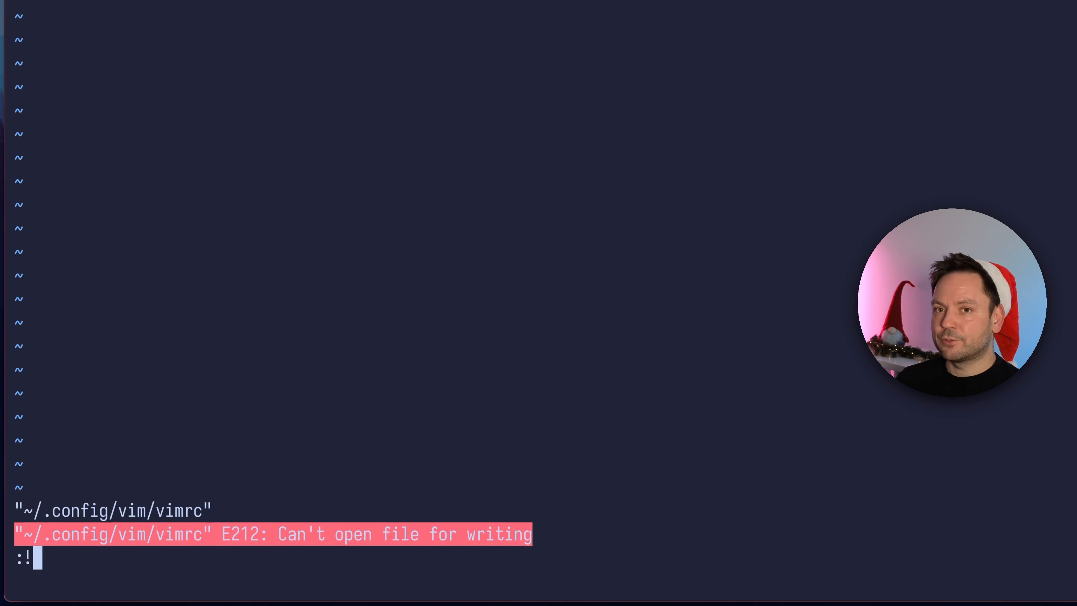
pyautogui.write('mkd')
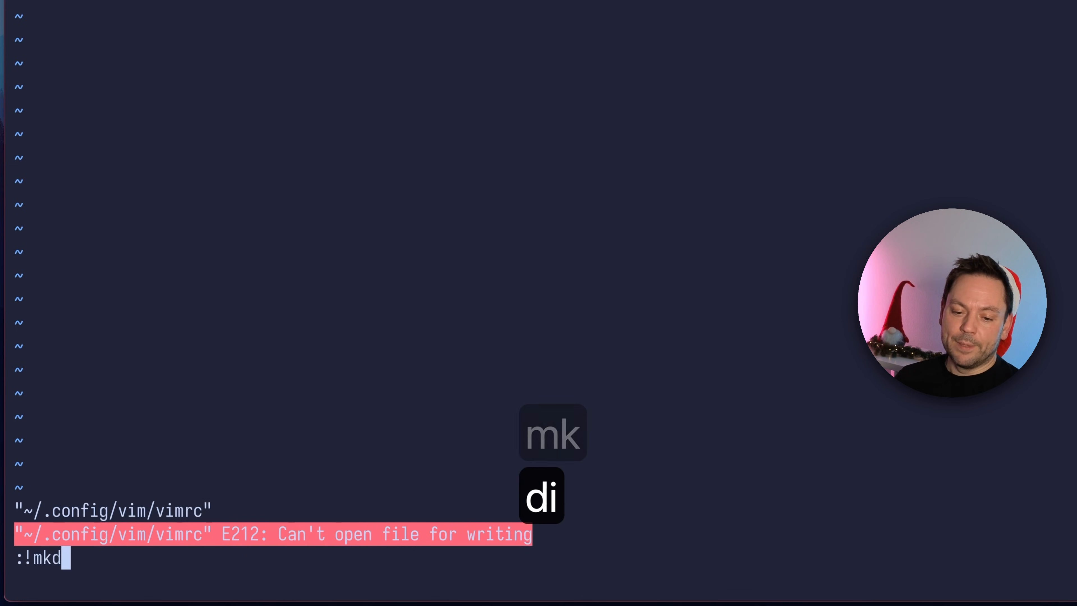
pyautogui.write('ir -p')
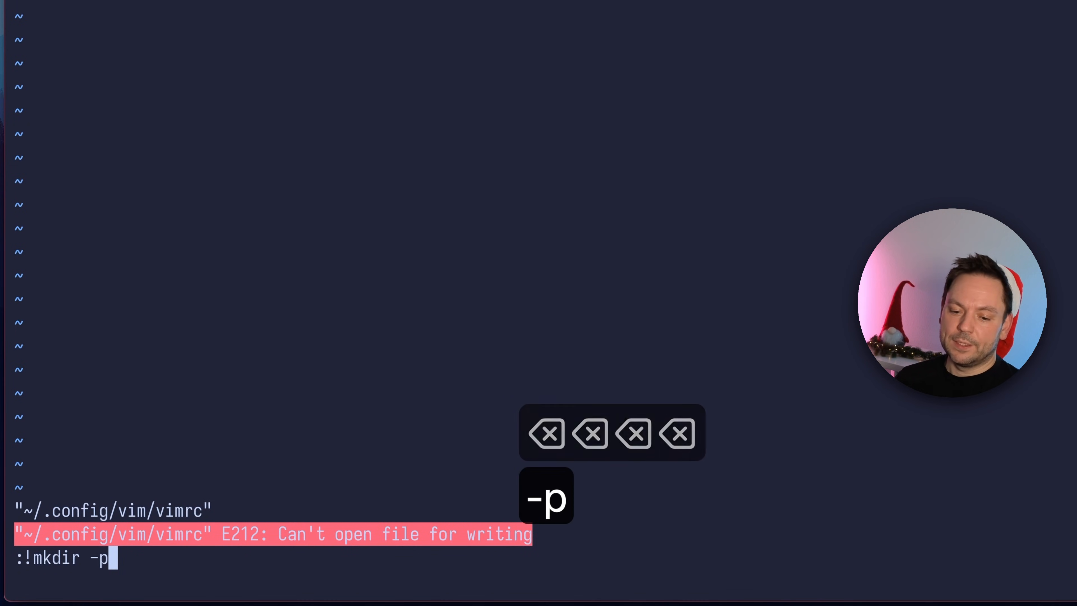
pyautogui.write('~/.config/vi')
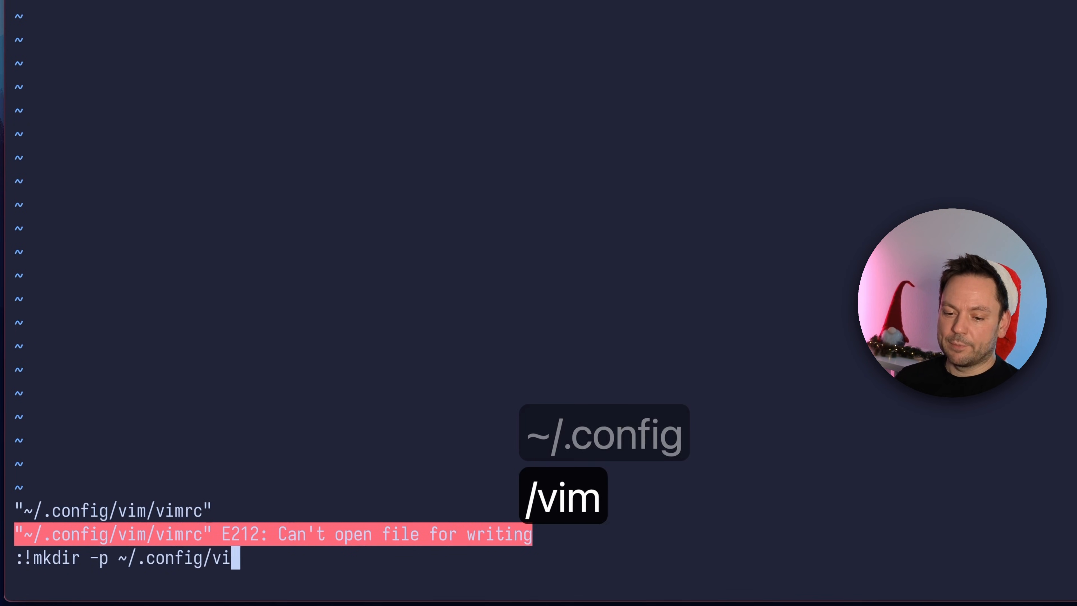
pyautogui.write('m')
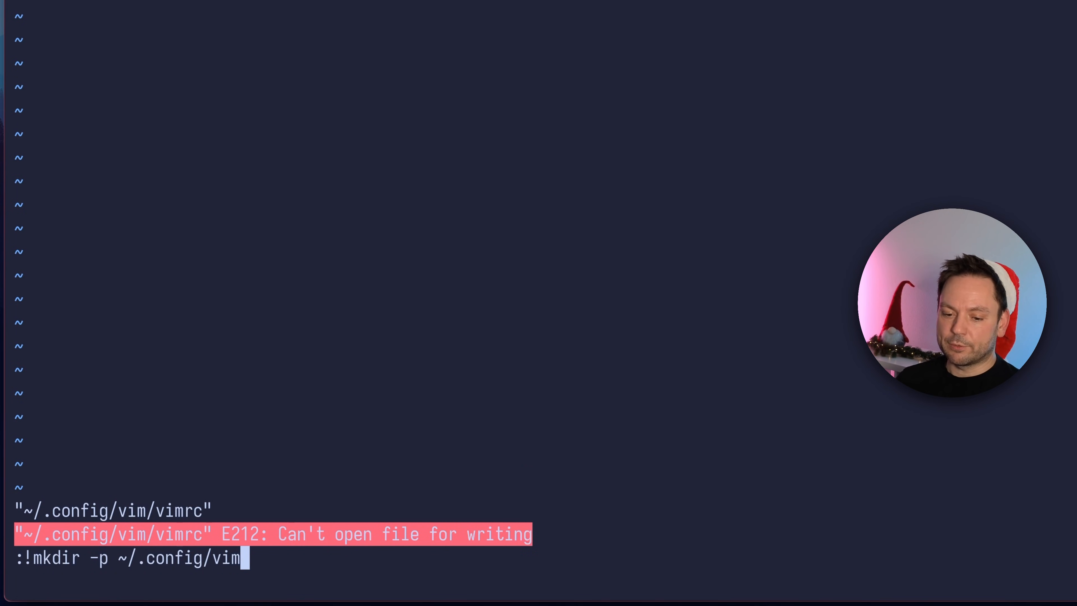
pyautogui.press('Return')
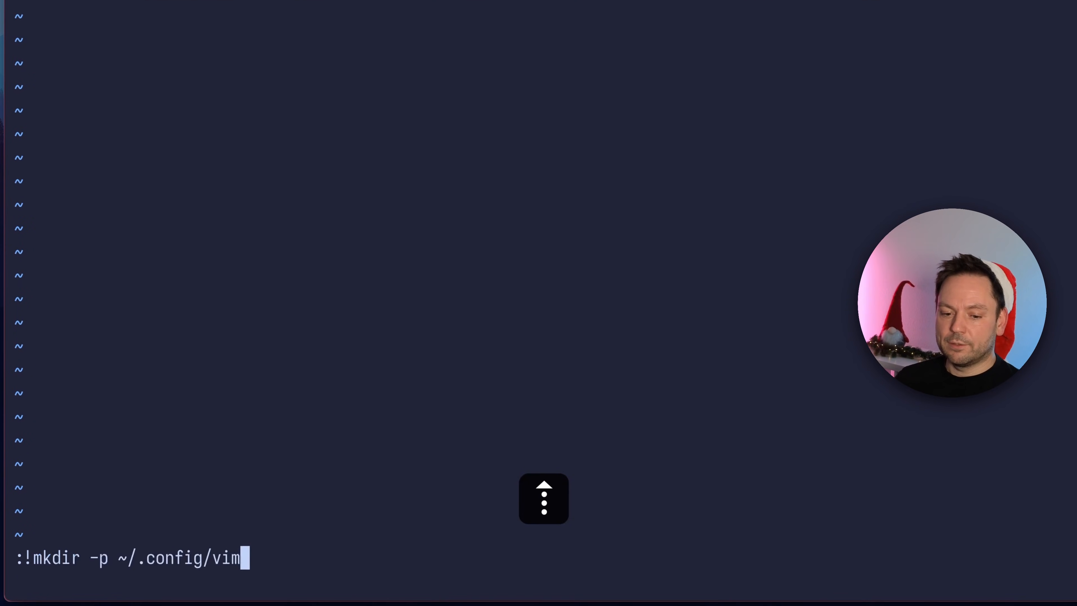
pyautogui.press('Return')
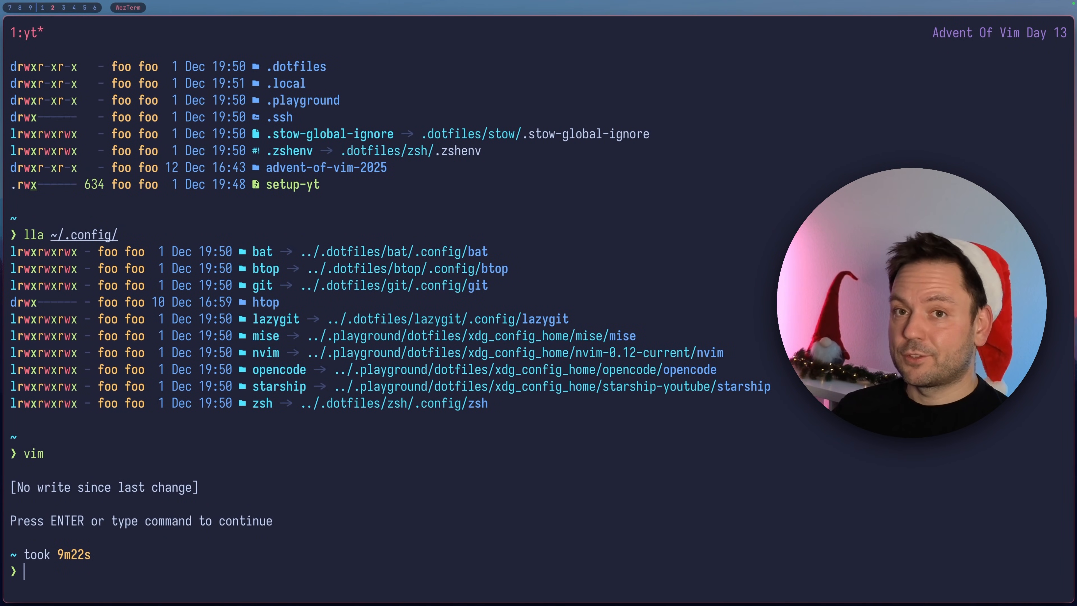
# - Start a fresh Vim session from the shell with a numbered empty buffer
pyautogui.press('Return')
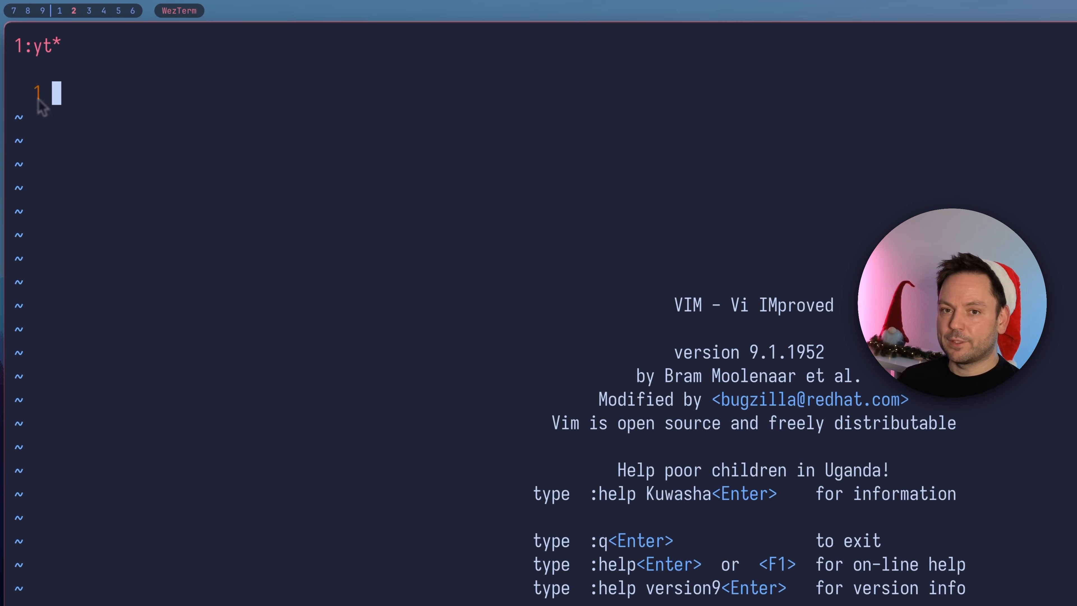
pyautogui.moveTo(104, 127)
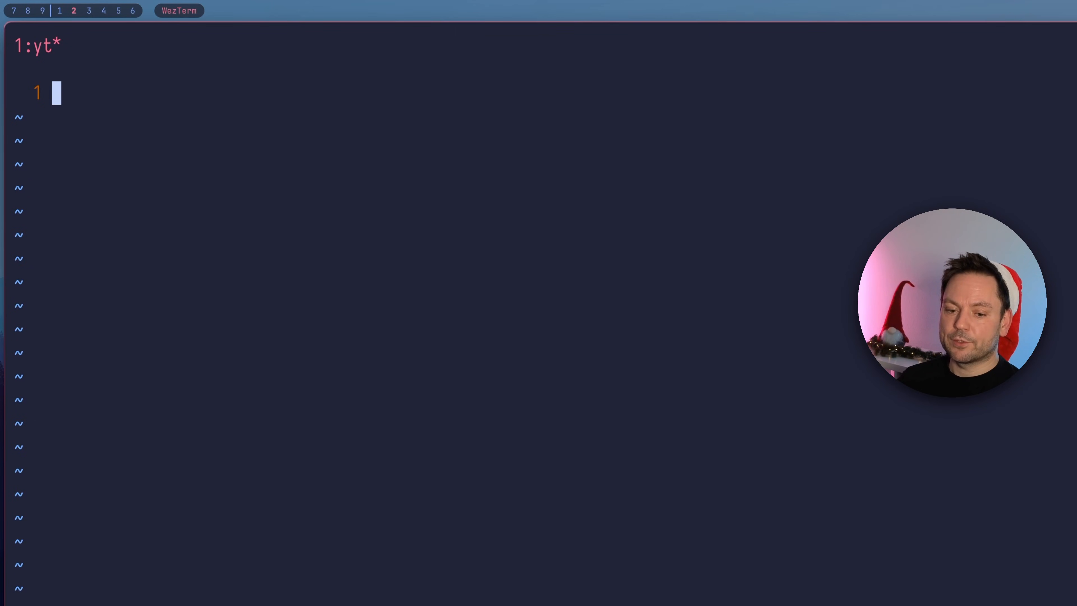
# - Open the vimrc with :e $MYVIMRC for editing
pyautogui.write(':e')
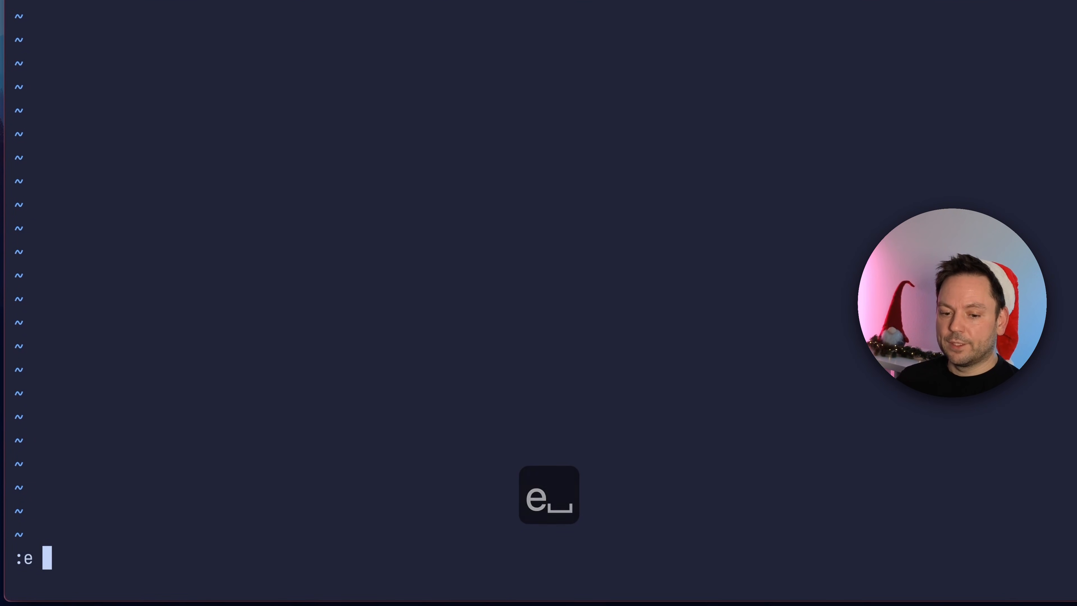
pyautogui.write('$')
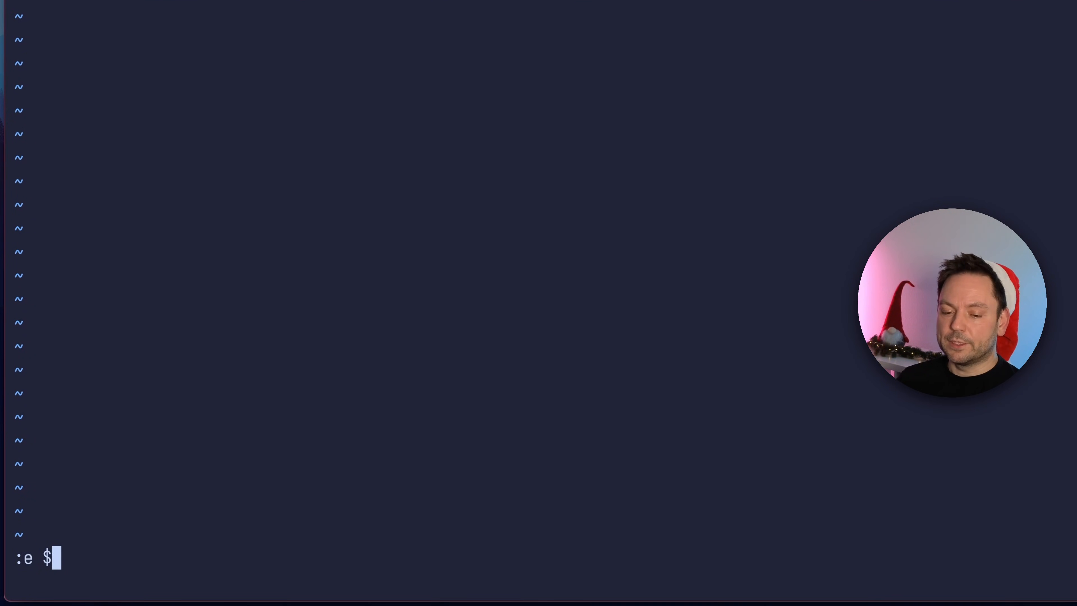
pyautogui.press('Return')
pyautogui.write('set')
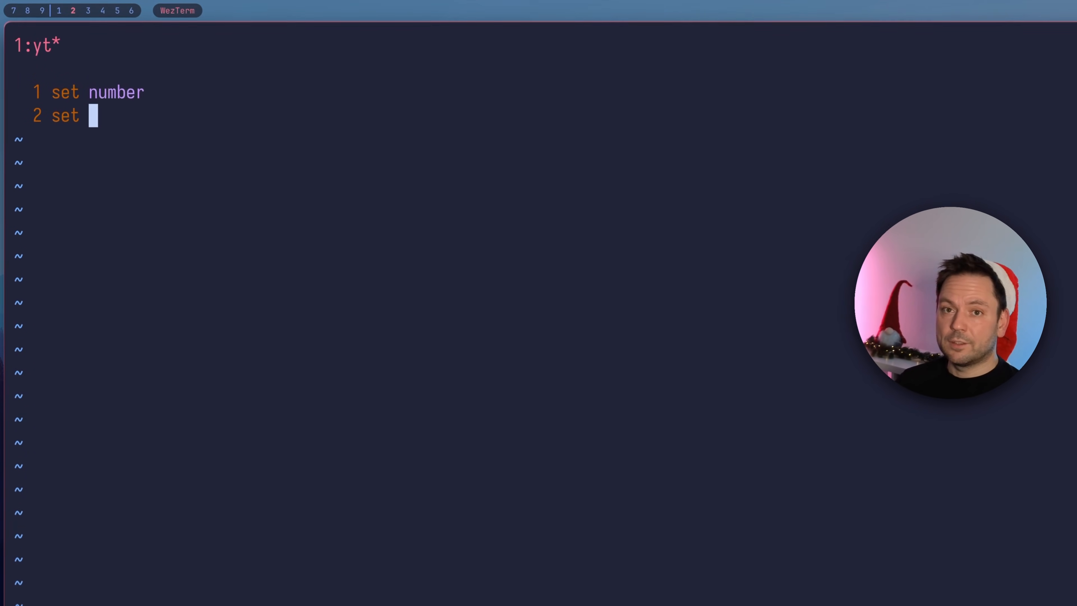
# - Add "set rnu" and the comment "Like and subscribe and also hype", then begin "Thank you s"
pyautogui.write('r')
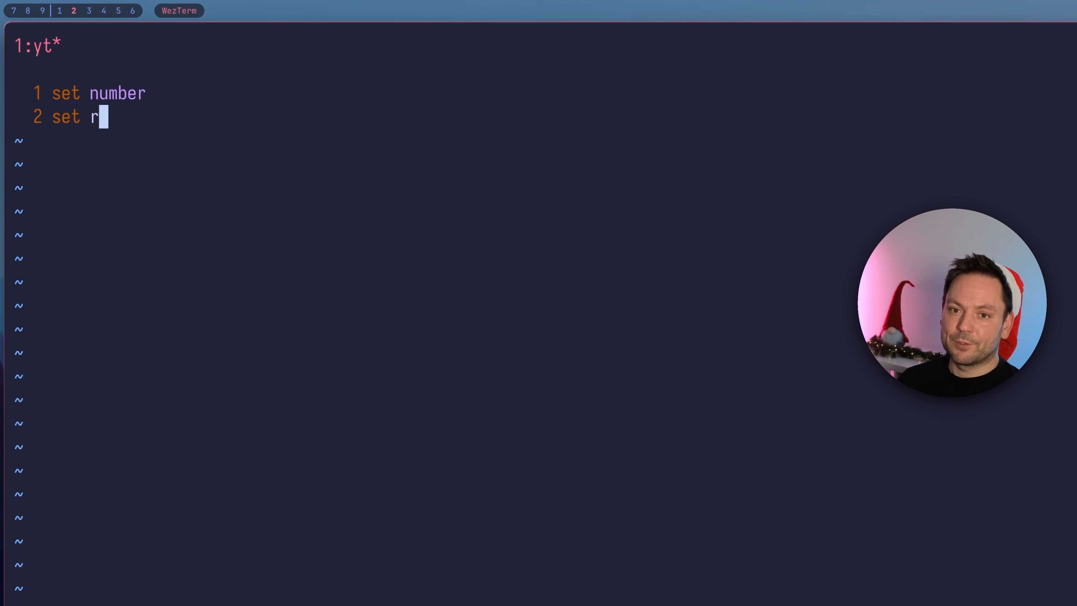
pyautogui.write('nu')
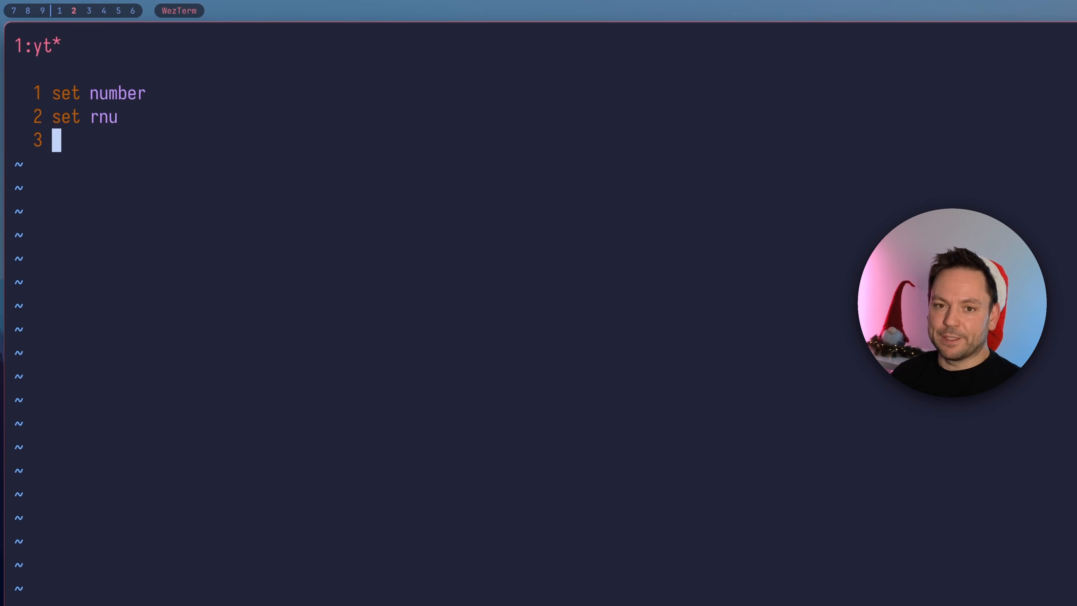
pyautogui.write('"')
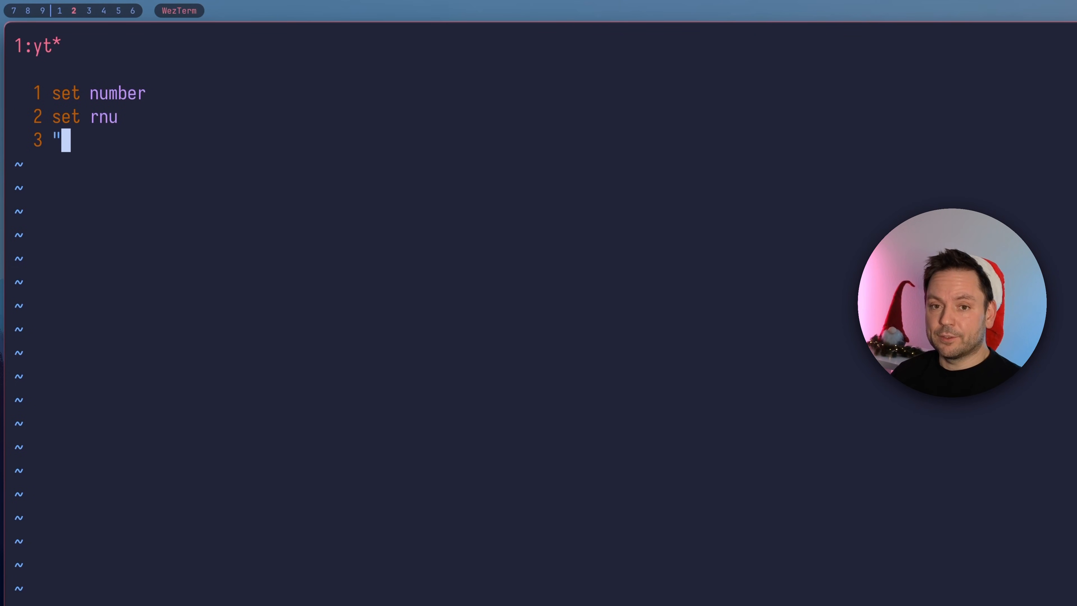
pyautogui.write('Like')
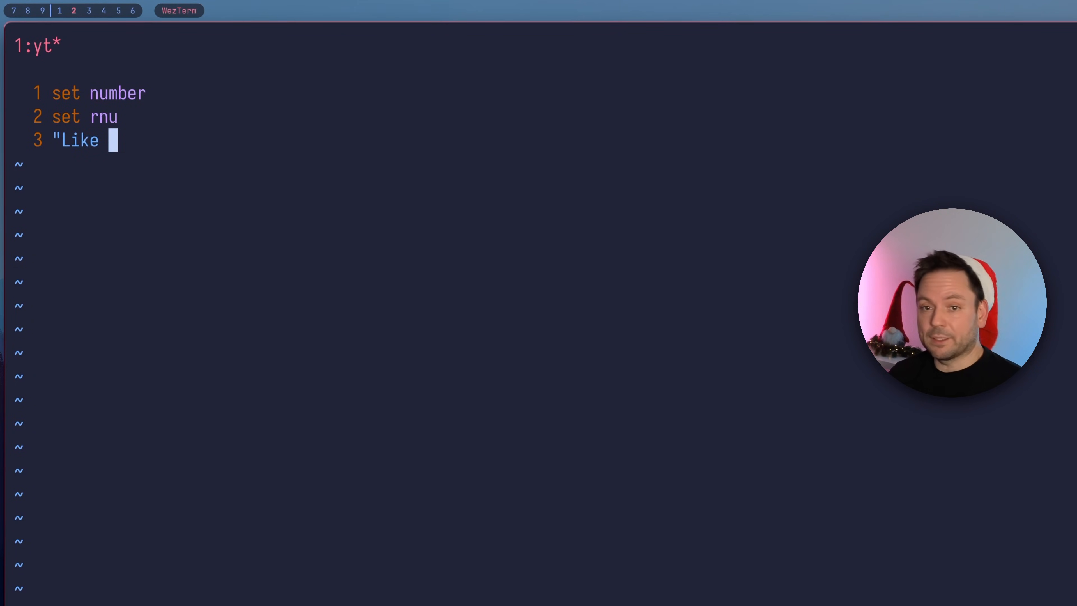
pyautogui.write('and subs')
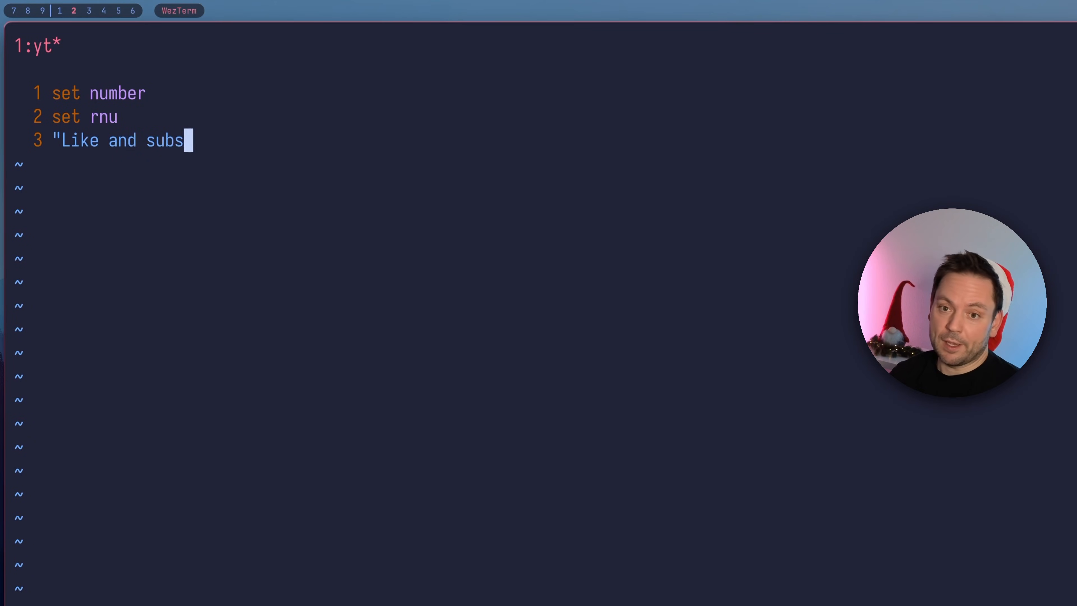
pyautogui.write('cribe and also hype')
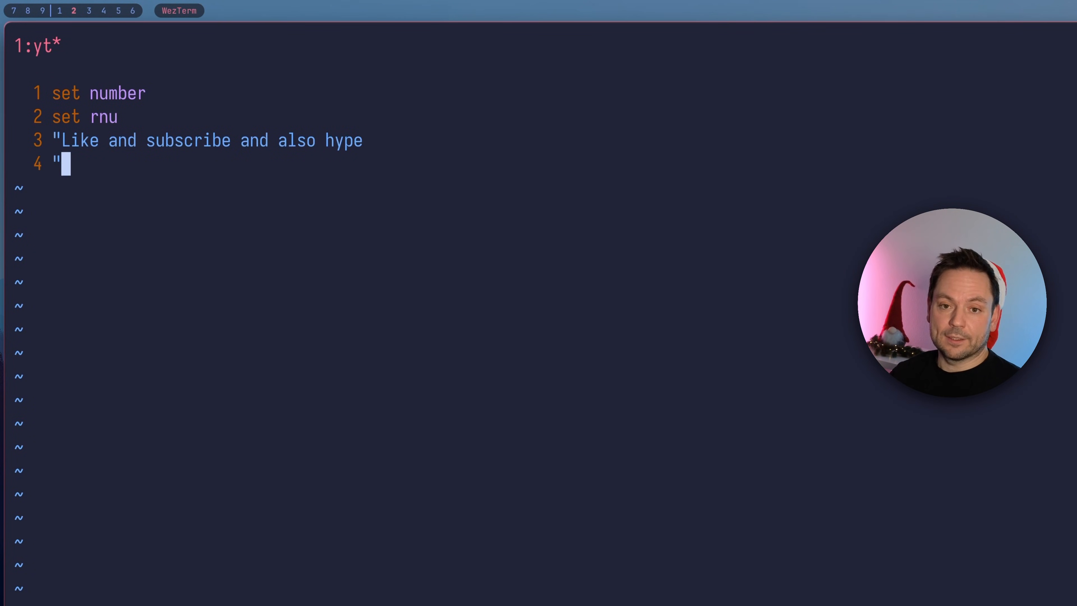
pyautogui.write('Thank you s')
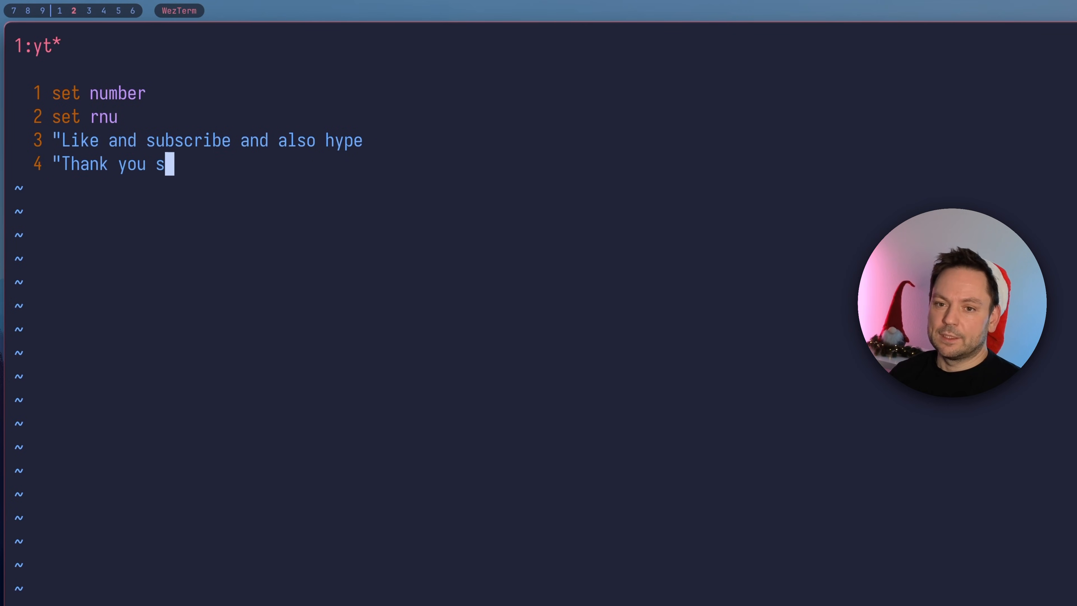
# - Save the vimrc with :w after finishing the "Thank you so much" comment
pyautogui.write(':w')
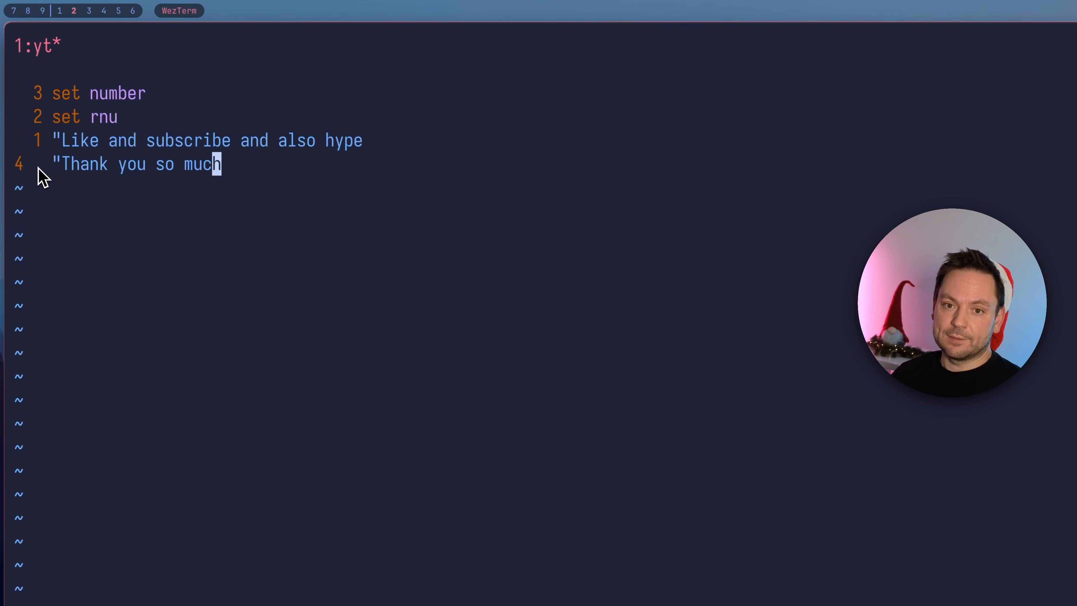
pyautogui.moveTo(78, 193)
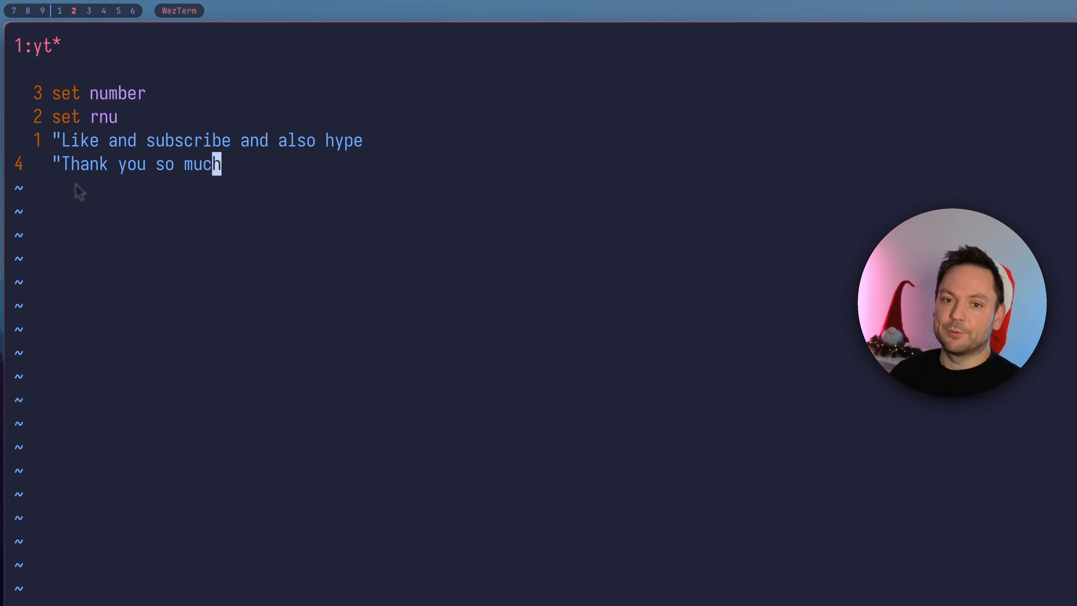